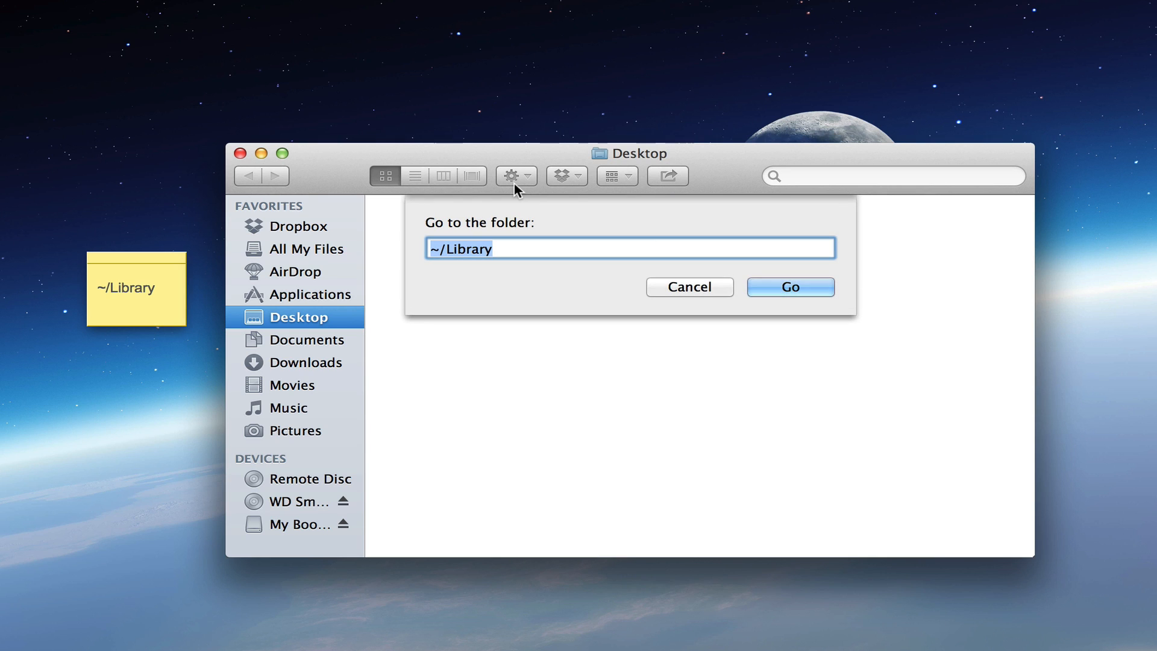
mouse_move(504, 249)
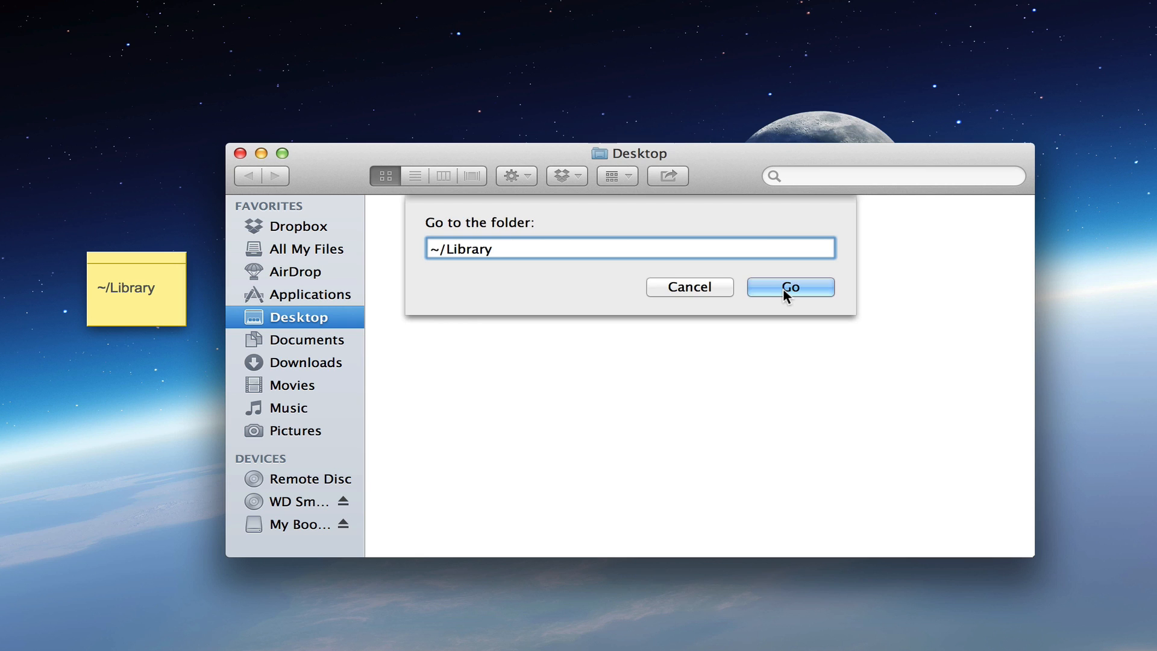
- Open the hidden ~/Library folder, pin it to sidebar Favorites, and reopen the Go menu
click(789, 287)
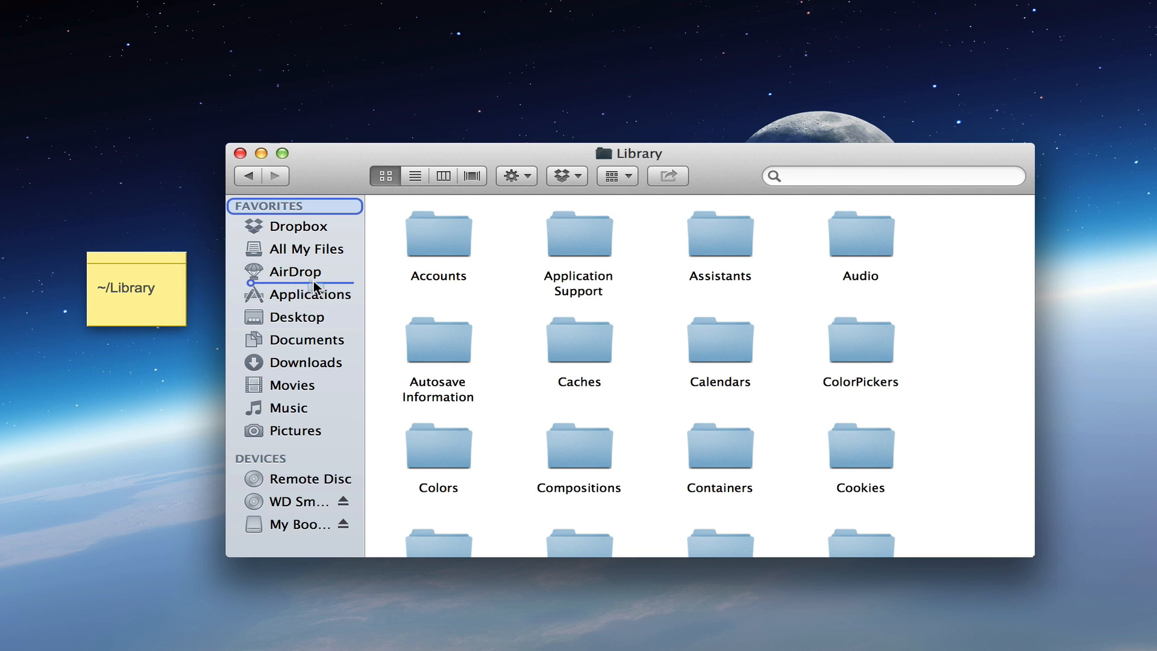
click(239, 154)
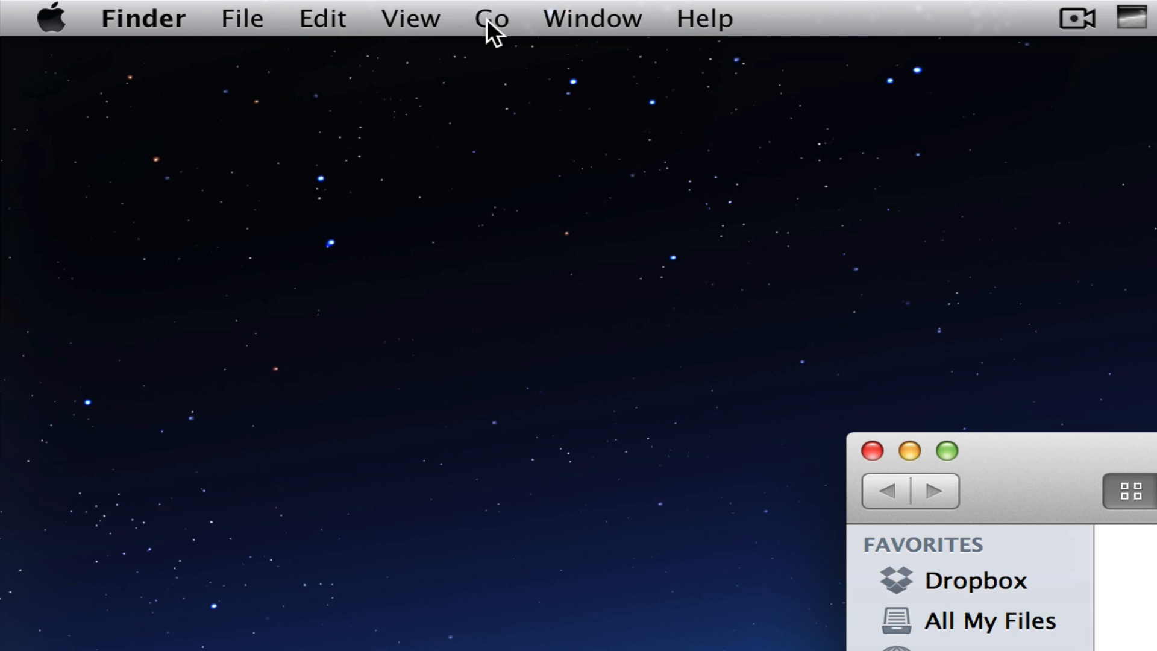
click(492, 18)
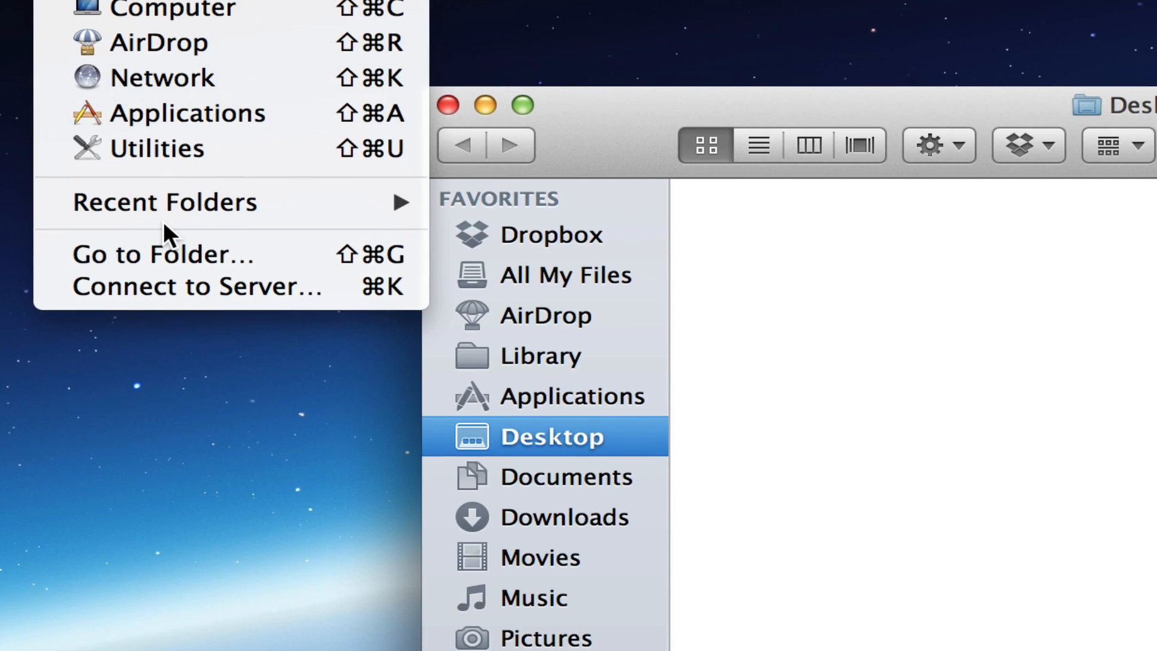